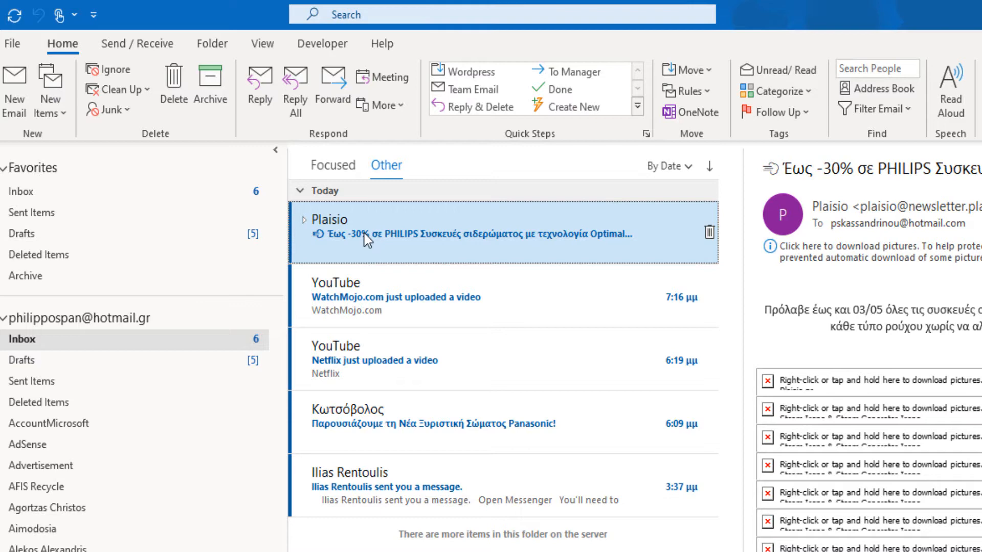
pyautogui.moveTo(394, 238)
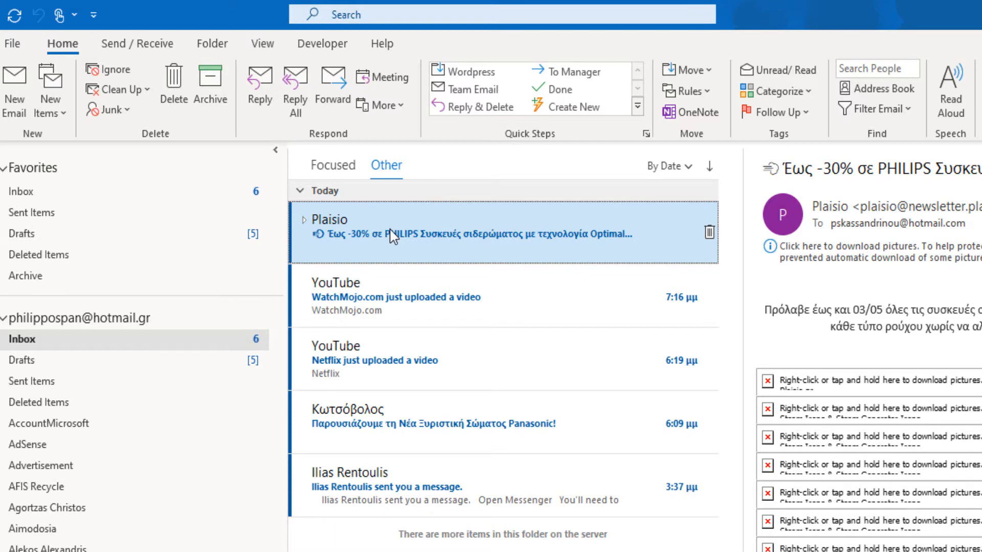
# Show the context menu of actions for the Plaisio promotional message in the inbox
pyautogui.rightClick(390, 235)
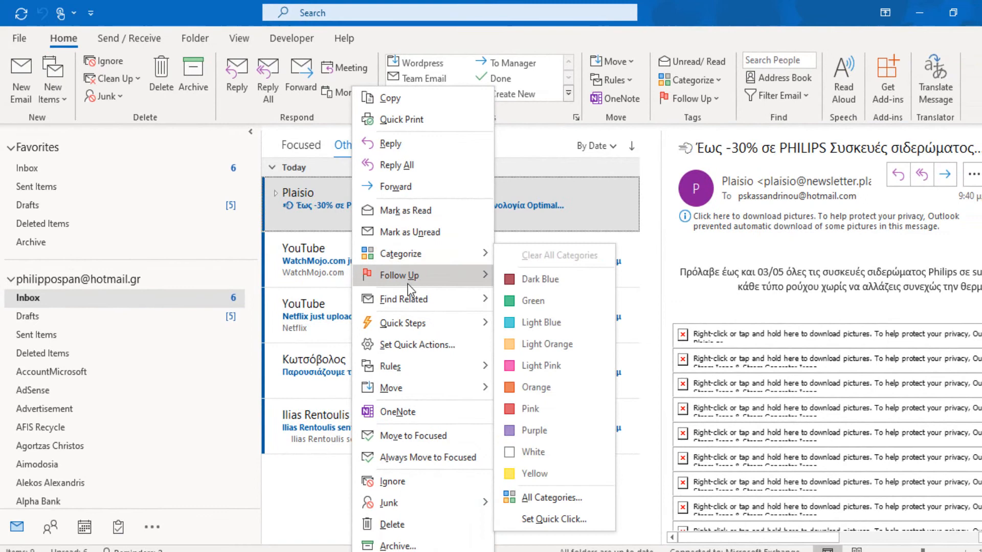
pyautogui.moveTo(393, 346)
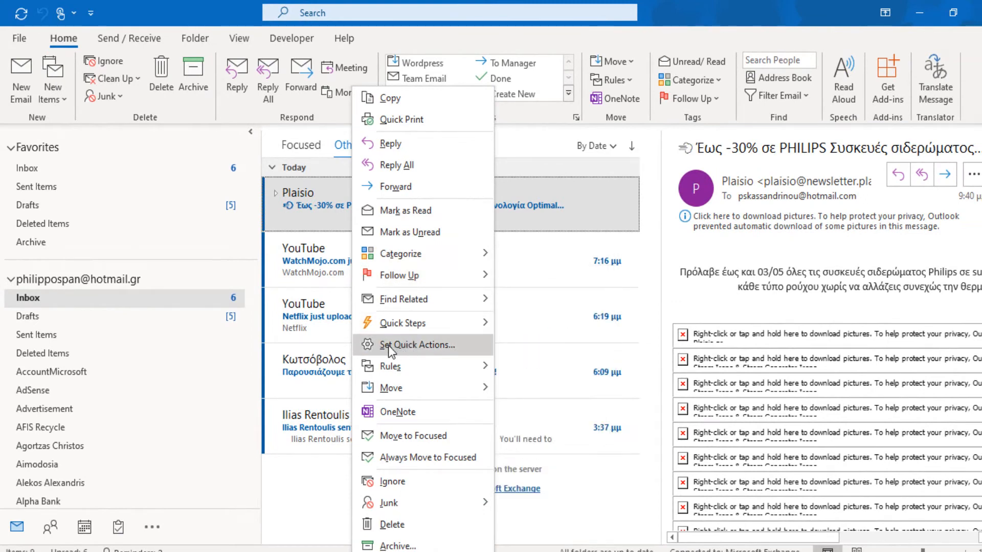
pyautogui.moveTo(417, 350)
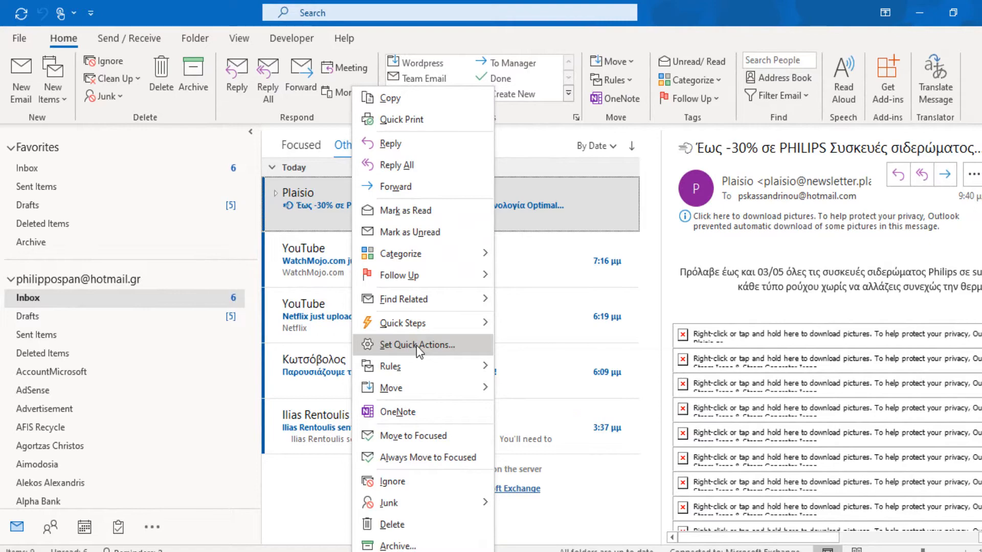
# Choose Set Quick Actions... so the dialog appears with both hover actions at None
pyautogui.click(417, 345)
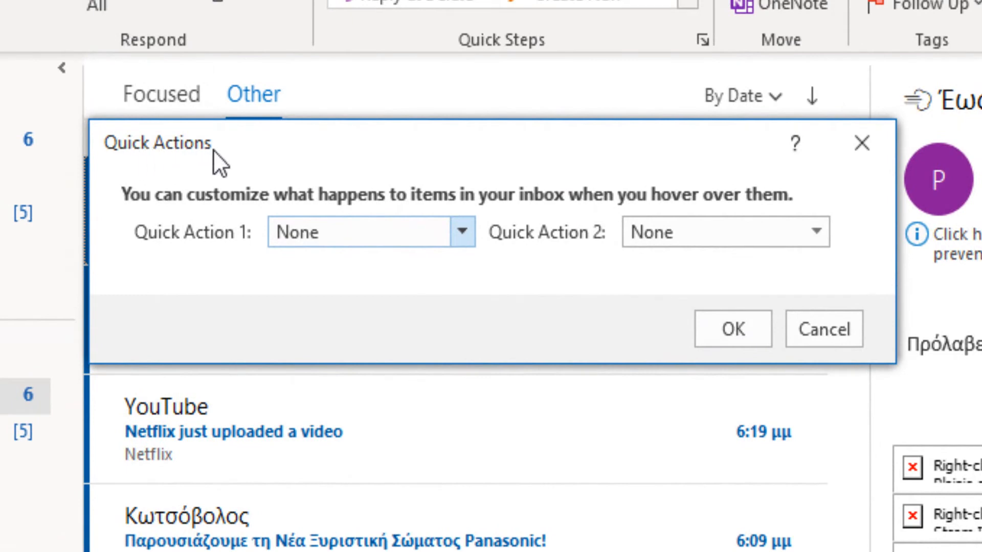
pyautogui.moveTo(260, 218)
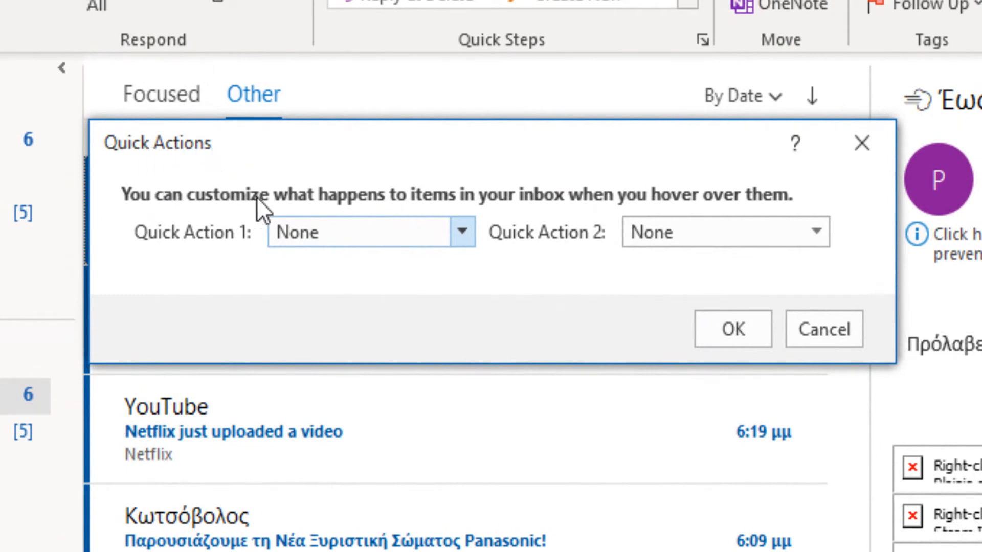
pyautogui.moveTo(528, 206)
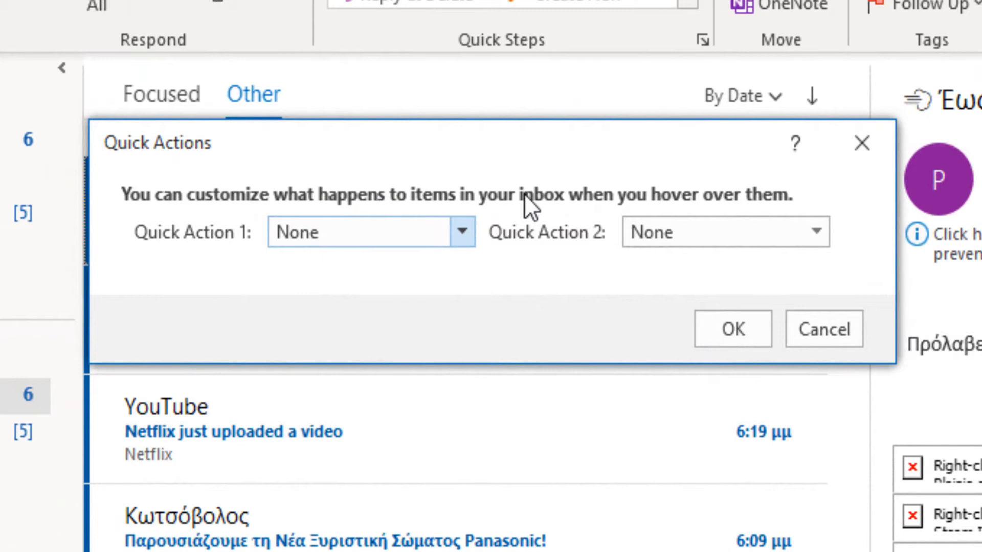
pyautogui.moveTo(808, 200)
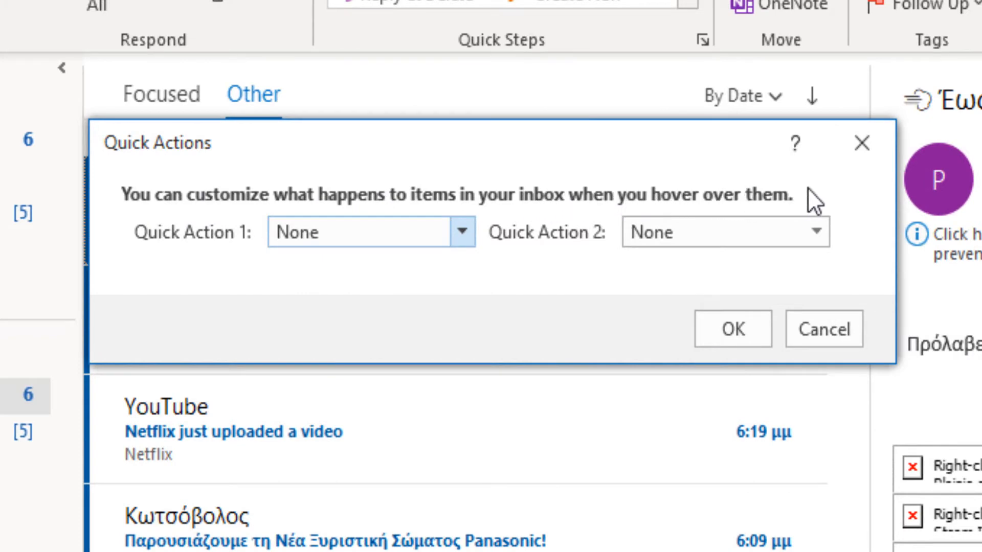
pyautogui.moveTo(163, 244)
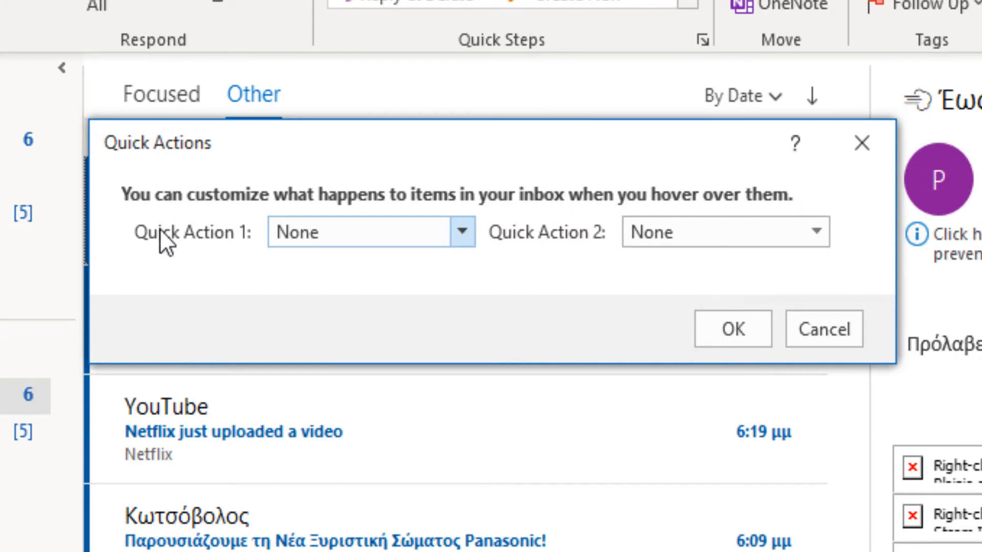
pyautogui.moveTo(213, 258)
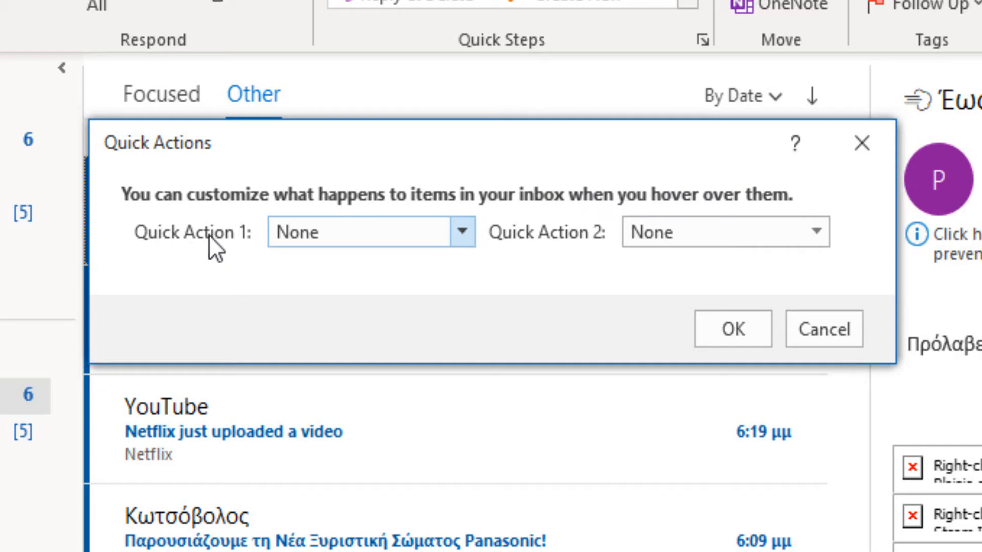
pyautogui.moveTo(218, 257)
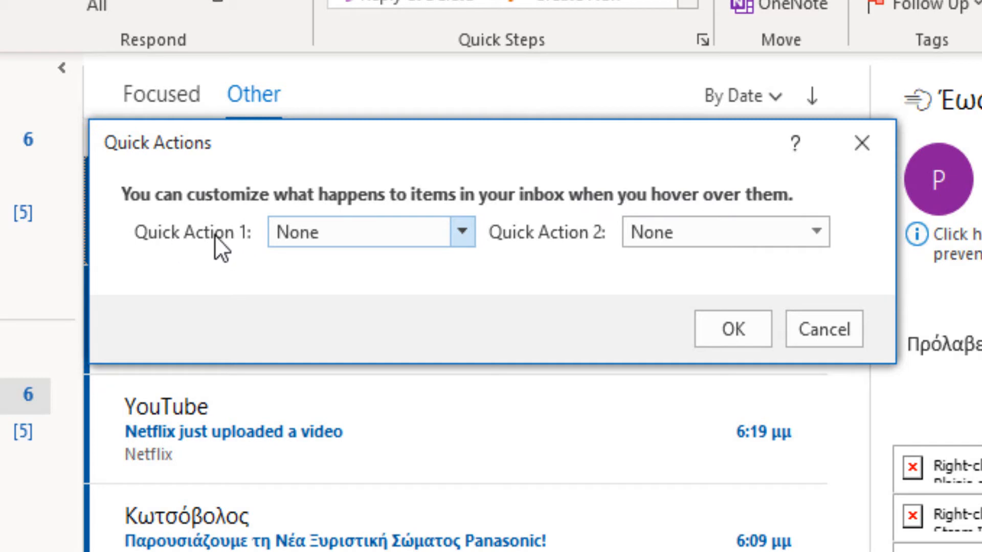
pyautogui.moveTo(411, 242)
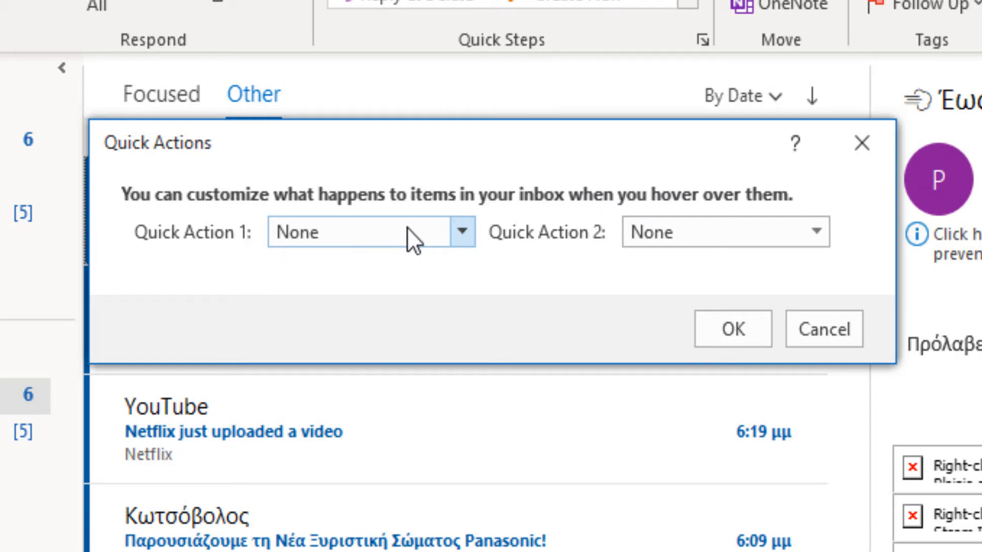
# Set Quick Action 1 to Move and Quick Action 2 to Flag/Clear Flag, then confirm with OK
pyautogui.click(461, 233)
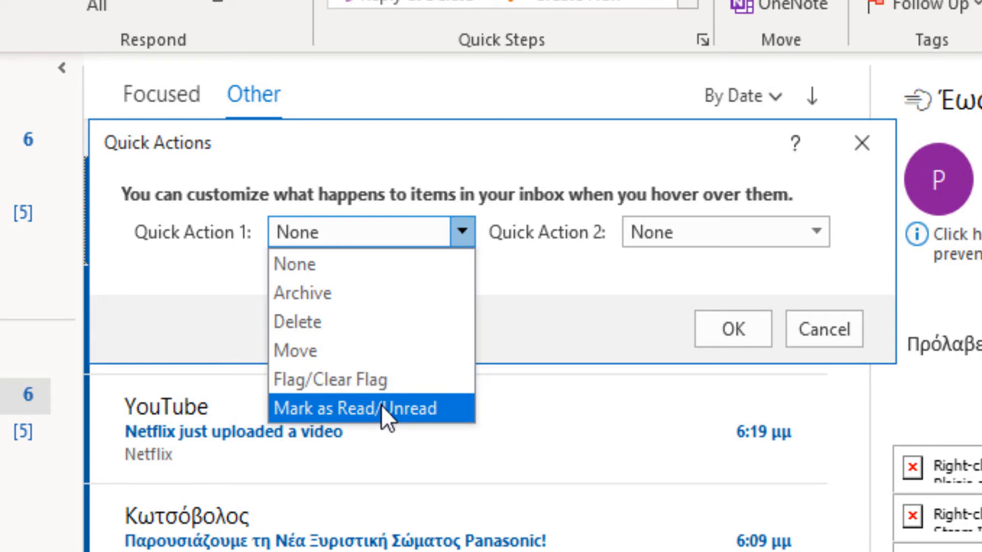
pyautogui.moveTo(315, 360)
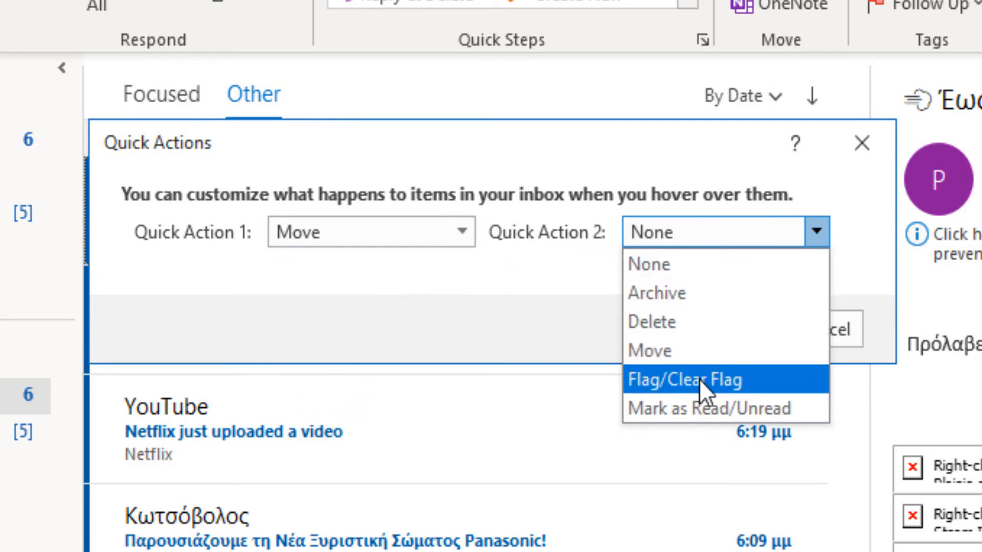
pyautogui.click(685, 381)
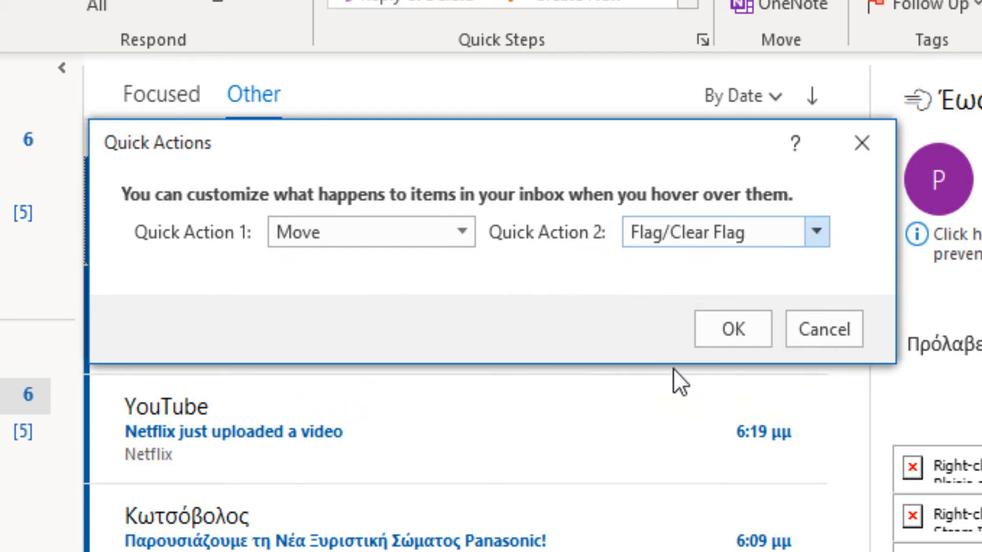
pyautogui.moveTo(704, 192)
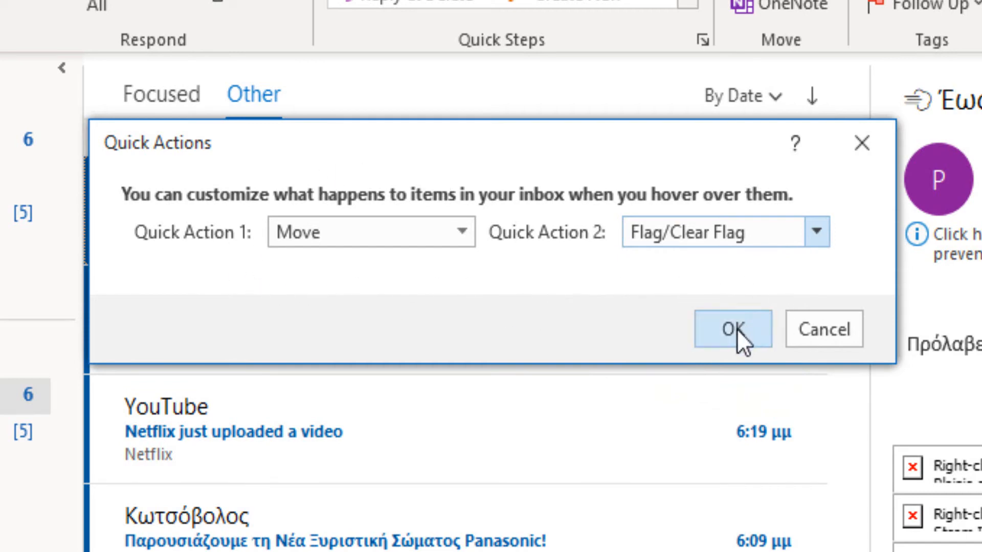
pyautogui.click(732, 329)
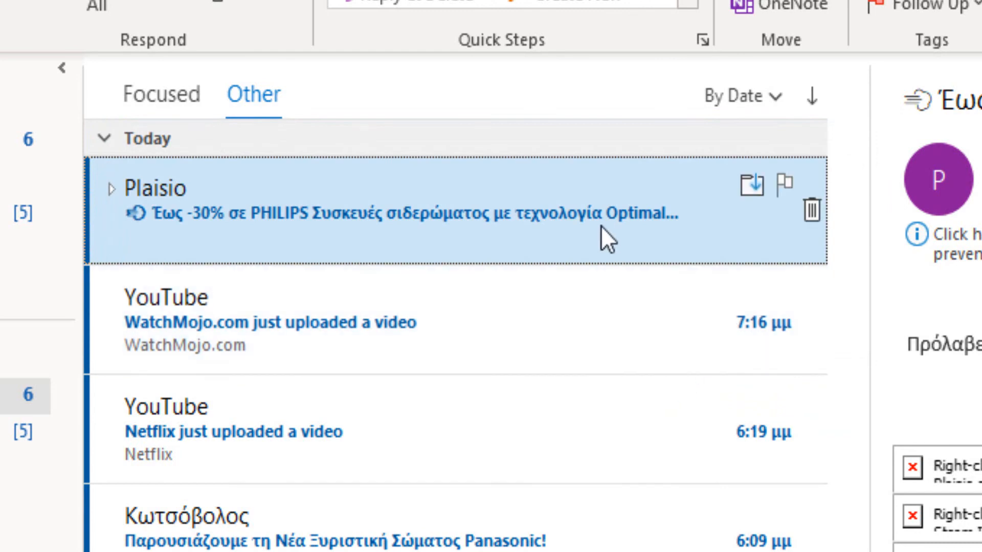
pyautogui.moveTo(747, 241)
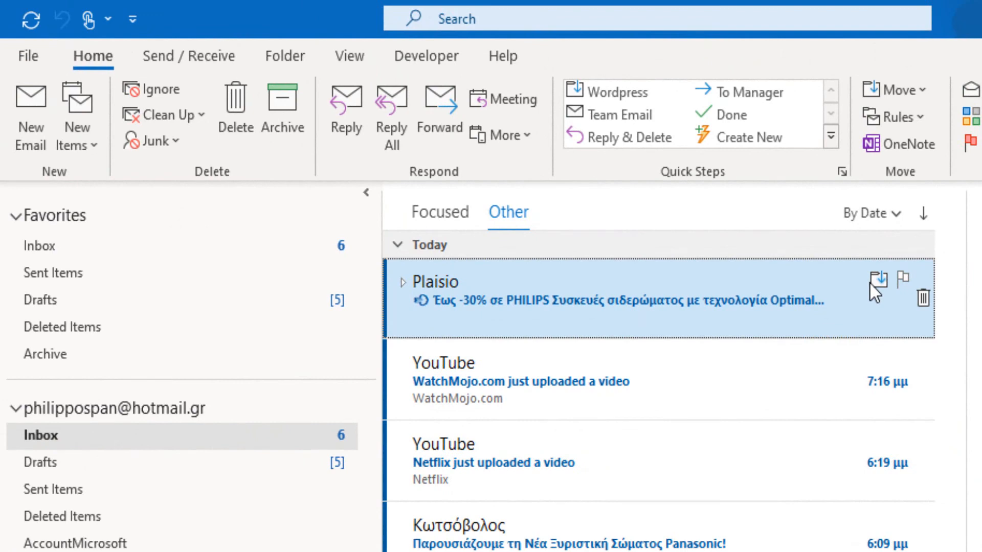
pyautogui.moveTo(880, 290)
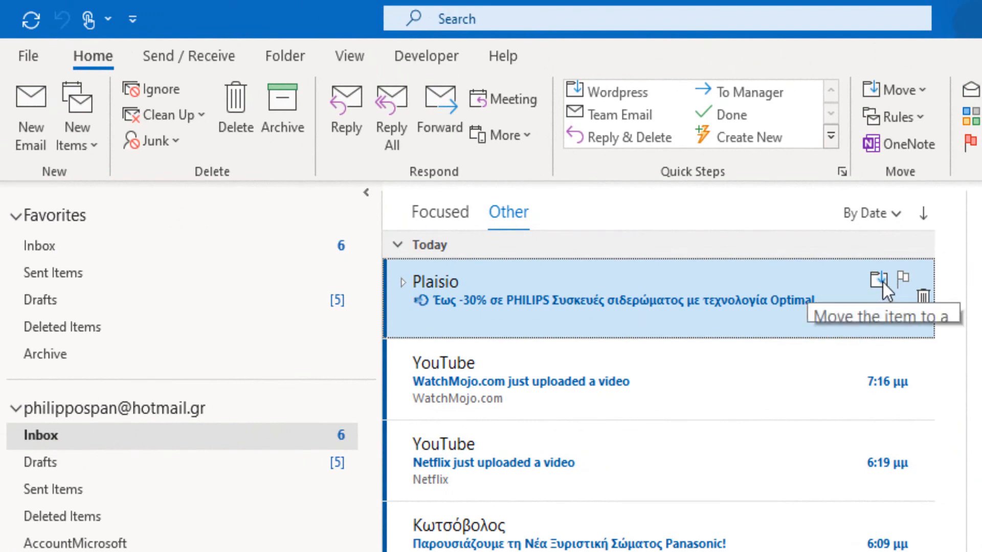
pyautogui.moveTo(904, 279)
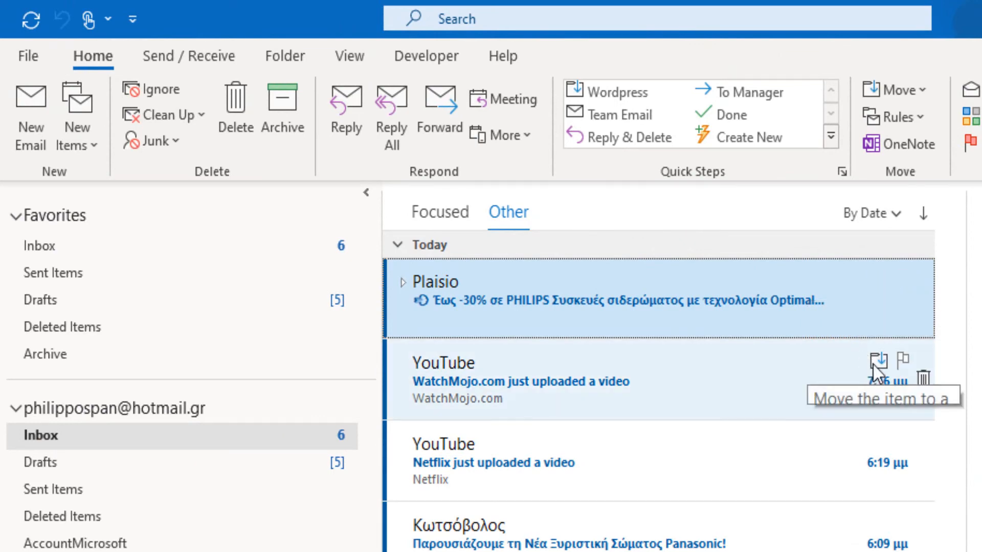
pyautogui.moveTo(868, 450)
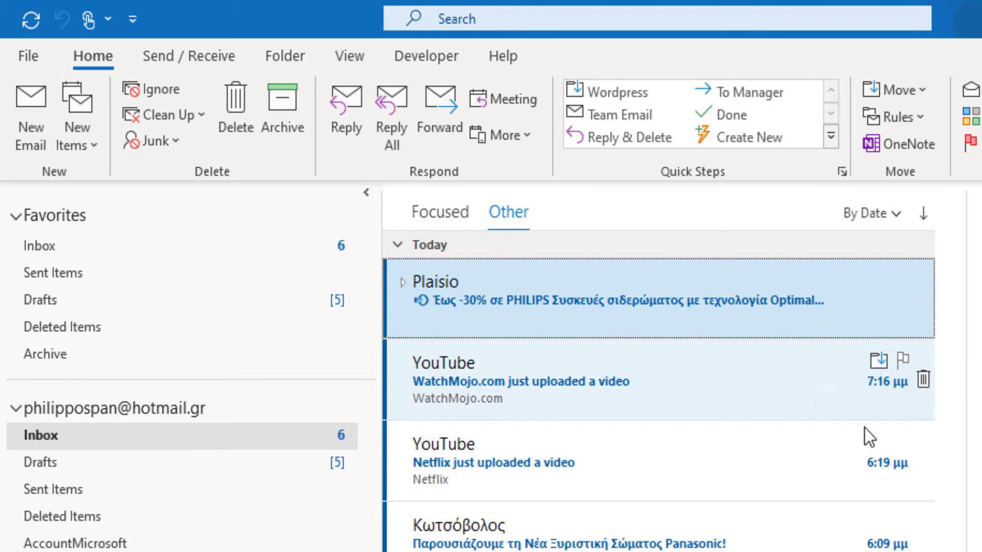
pyautogui.moveTo(898, 533)
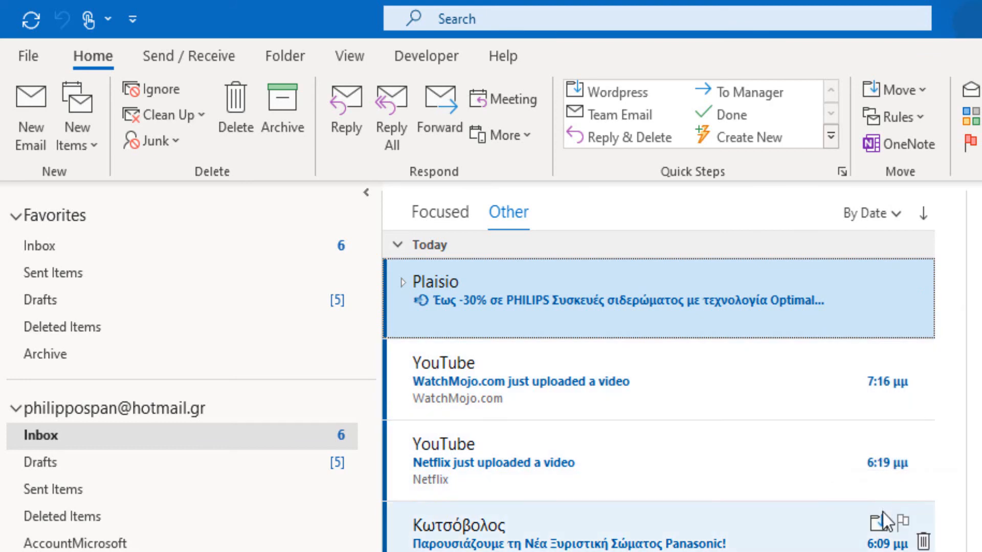